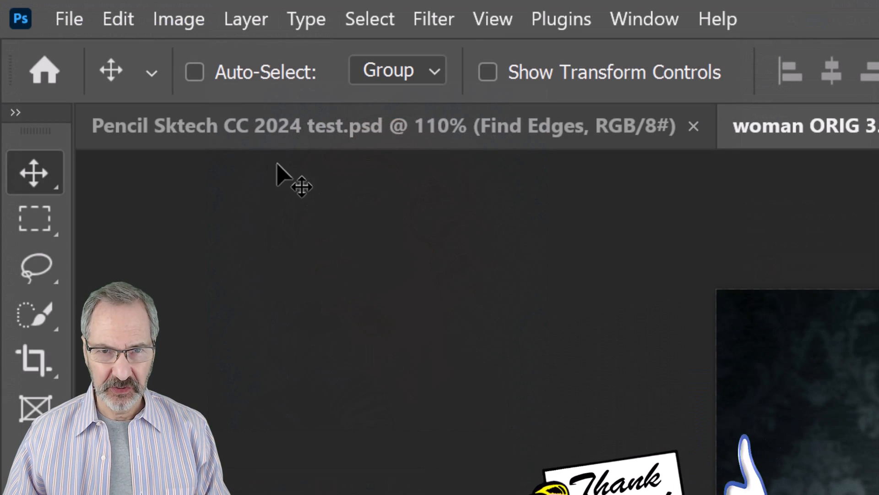
# Check the Image Size dialog and close it without changing anything
pyautogui.click(178, 18)
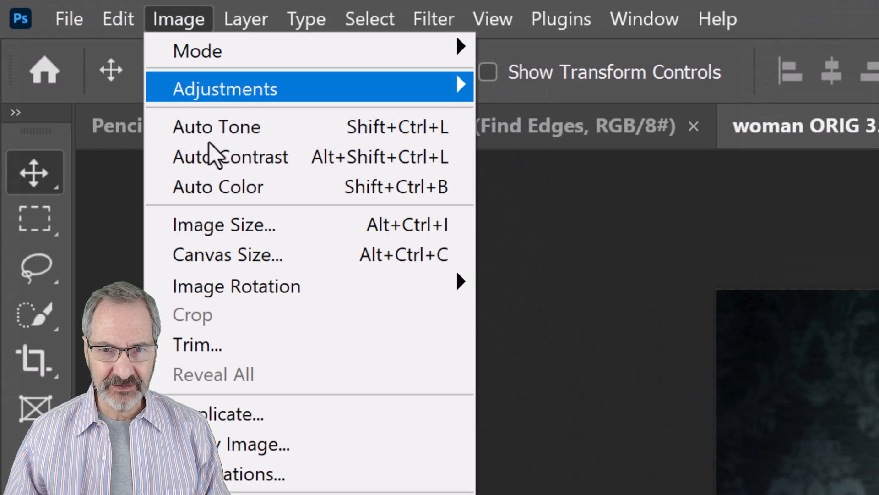
pyautogui.click(223, 224)
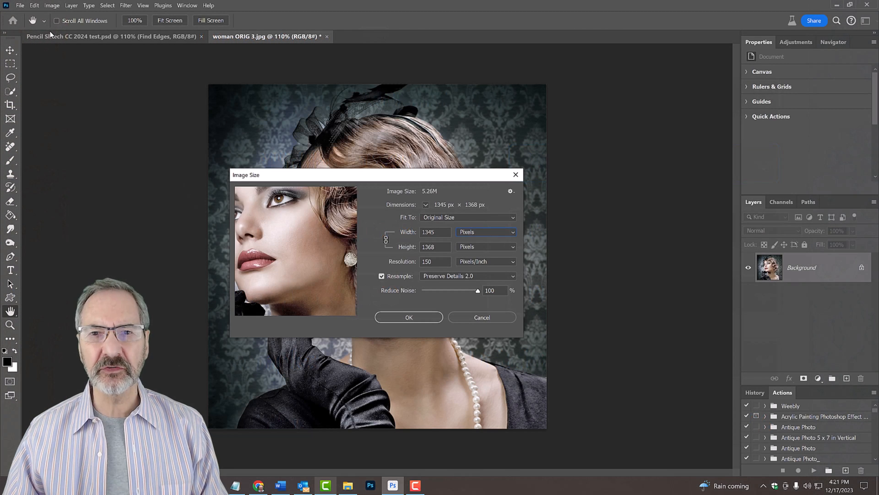
pyautogui.click(408, 317)
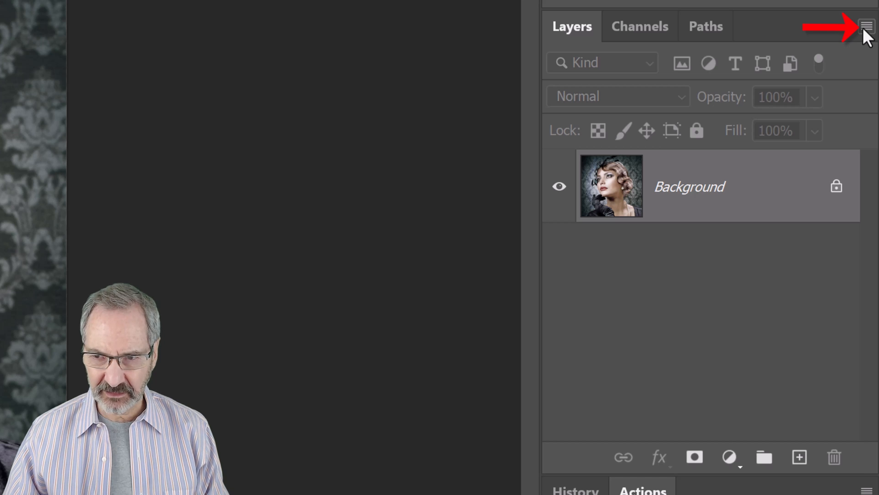
# Convert the portrait layer to a smart object and add a Black & White adjustment layer
pyautogui.click(866, 26)
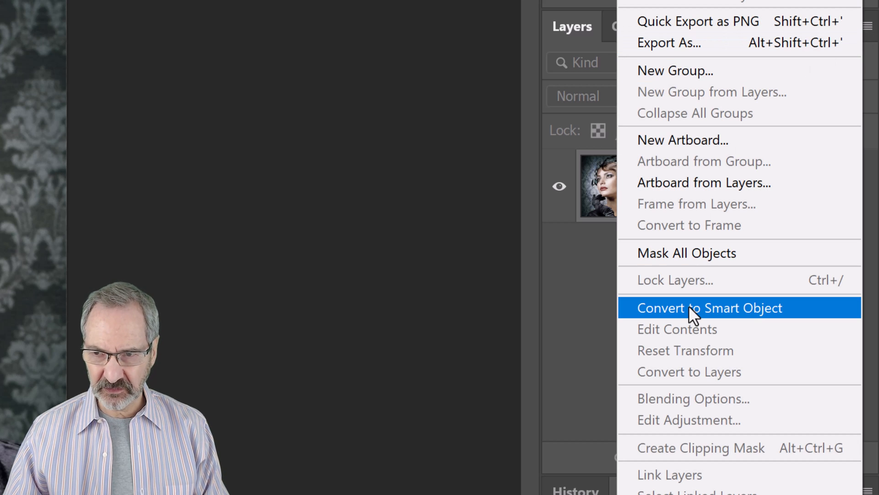
pyautogui.click(710, 307)
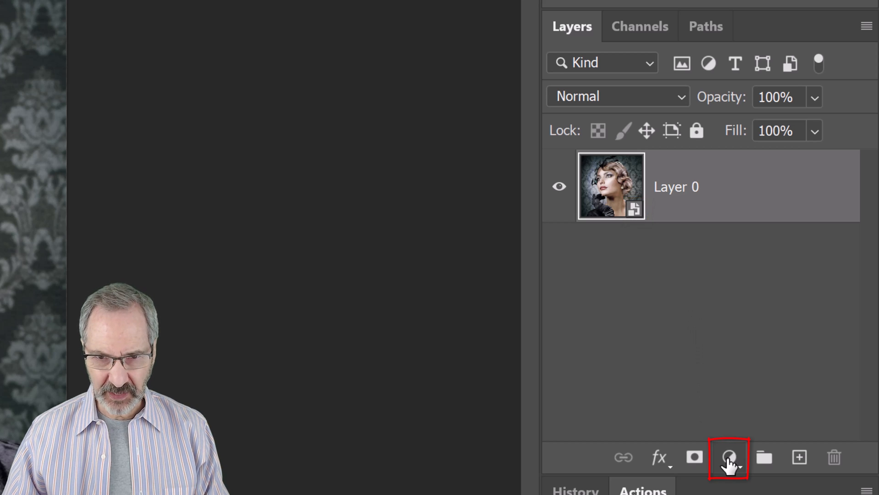
pyautogui.click(729, 457)
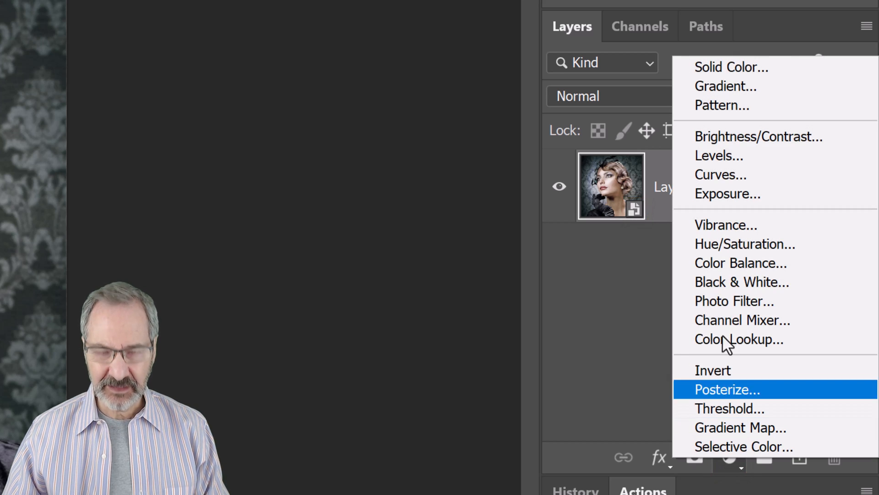
pyautogui.click(741, 282)
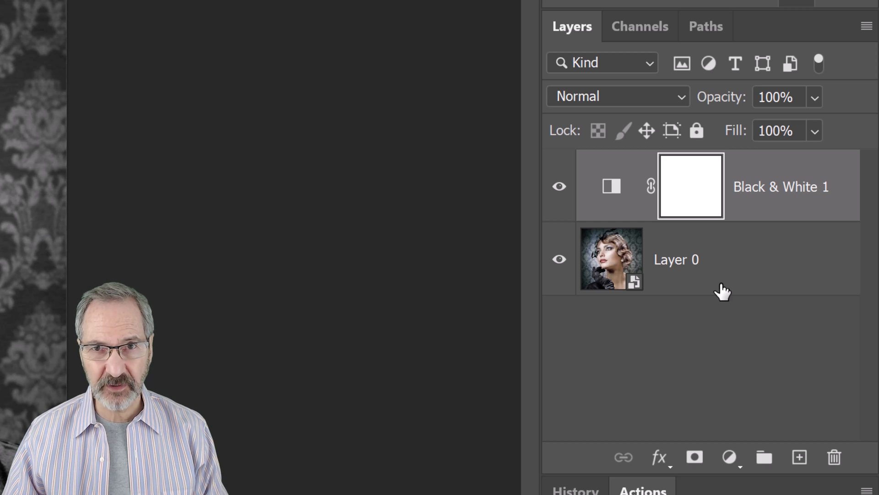
pyautogui.moveTo(726, 259)
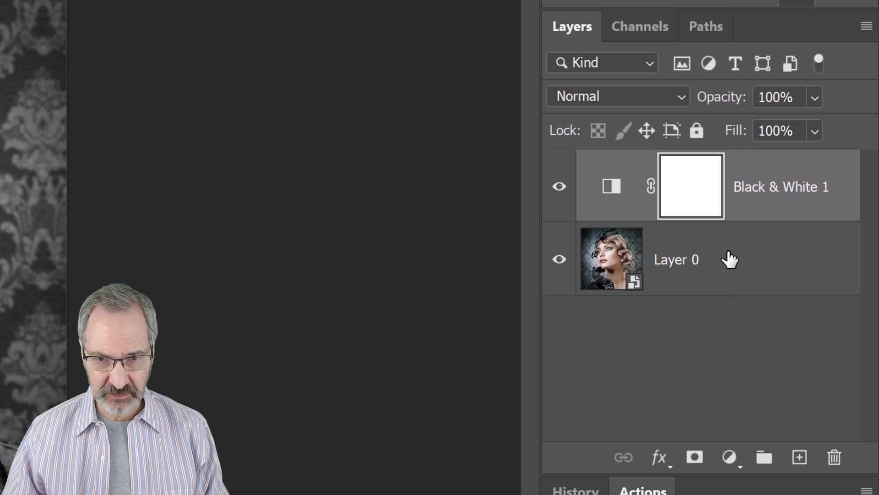
# Select Layer 0 and apply a Shadows/Highlights smart filter to it
pyautogui.click(677, 259)
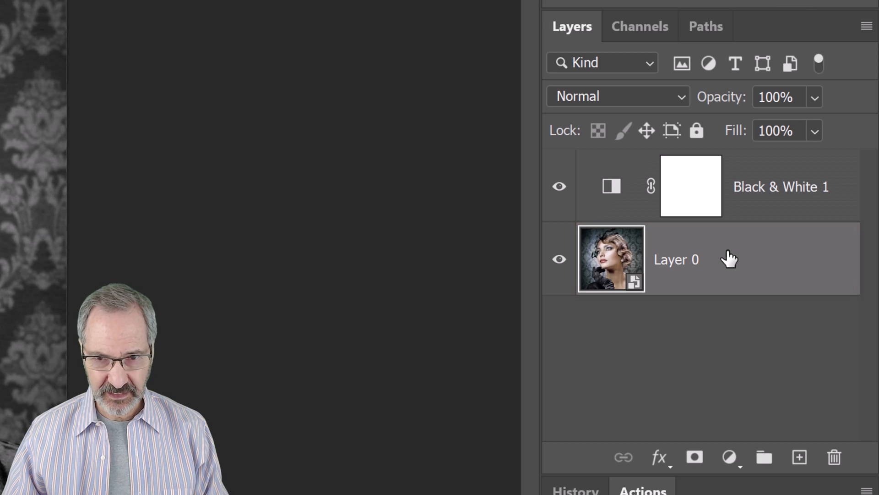
pyautogui.click(165, 18)
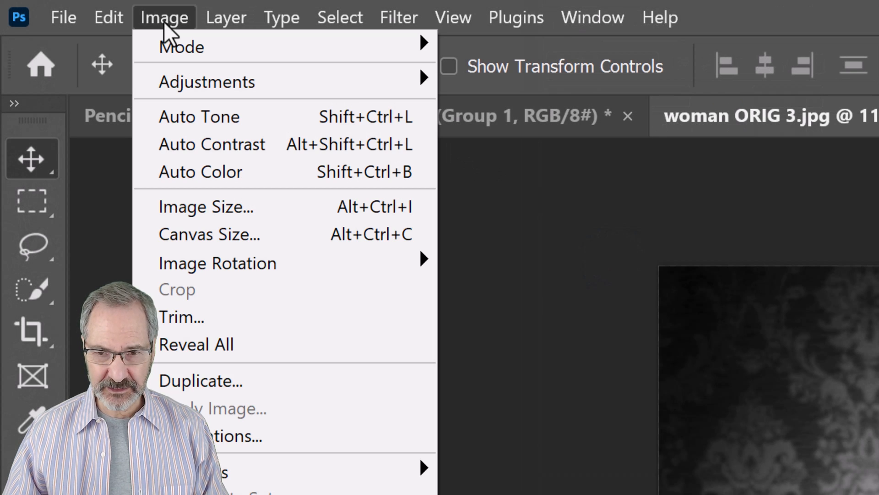
pyautogui.moveTo(207, 81)
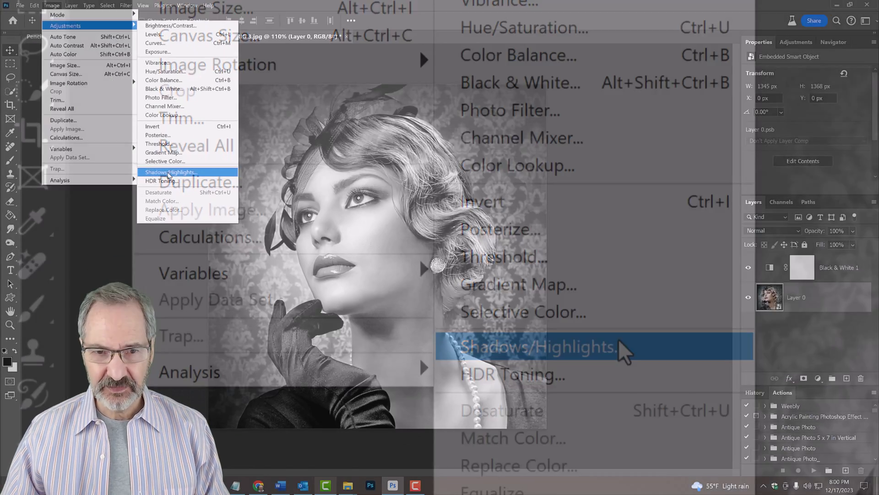
pyautogui.click(540, 346)
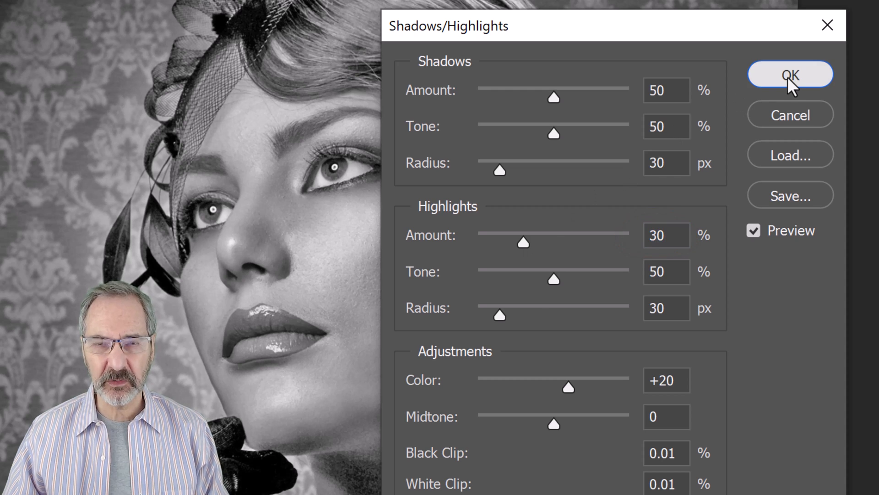
pyautogui.click(790, 74)
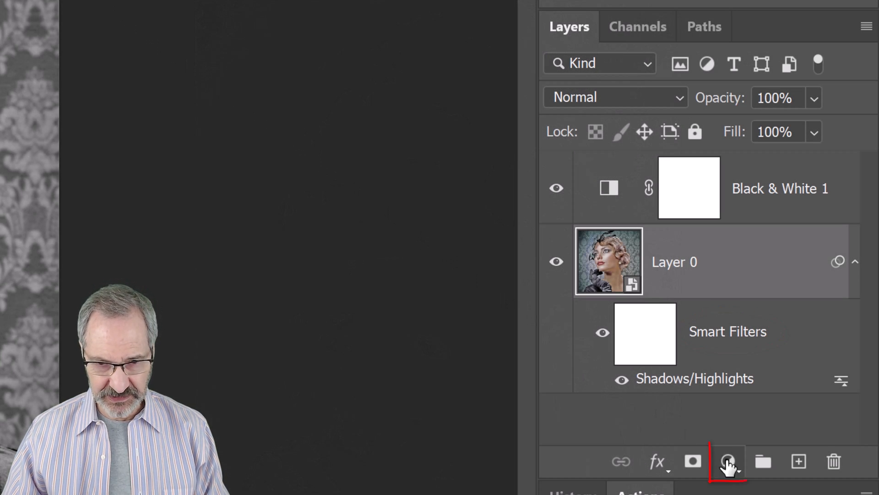
# Add a Levels adjustment layer with the white Output Levels value set to 185
pyautogui.click(727, 461)
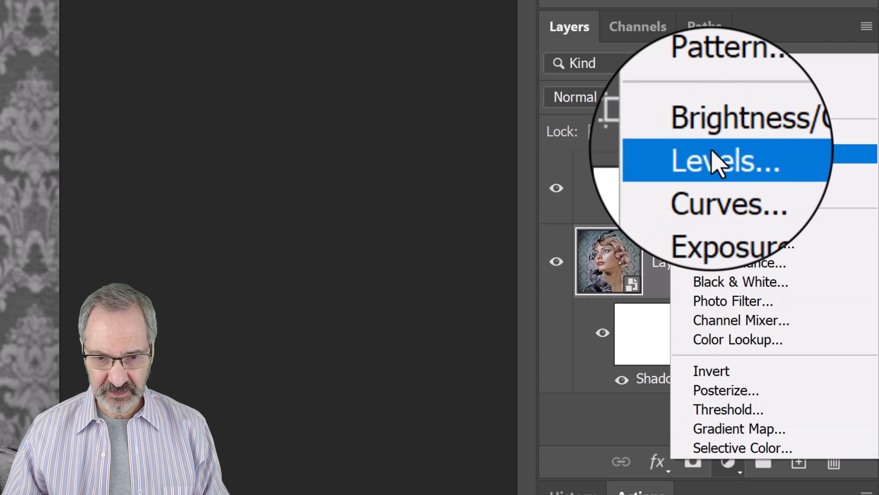
pyautogui.click(712, 161)
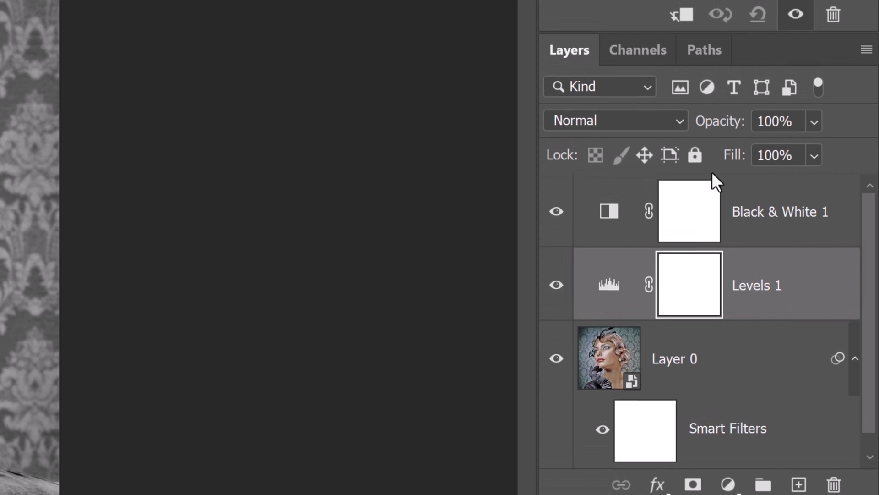
pyautogui.doubleClick(688, 284)
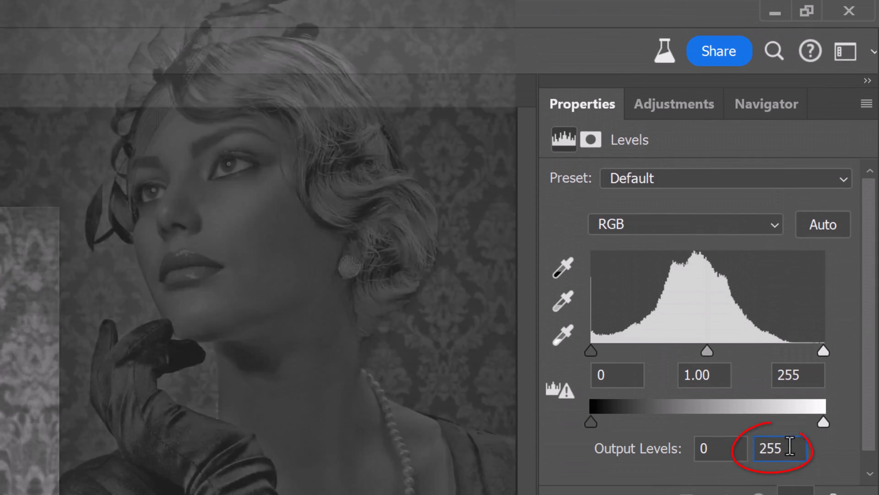
pyautogui.write('185')
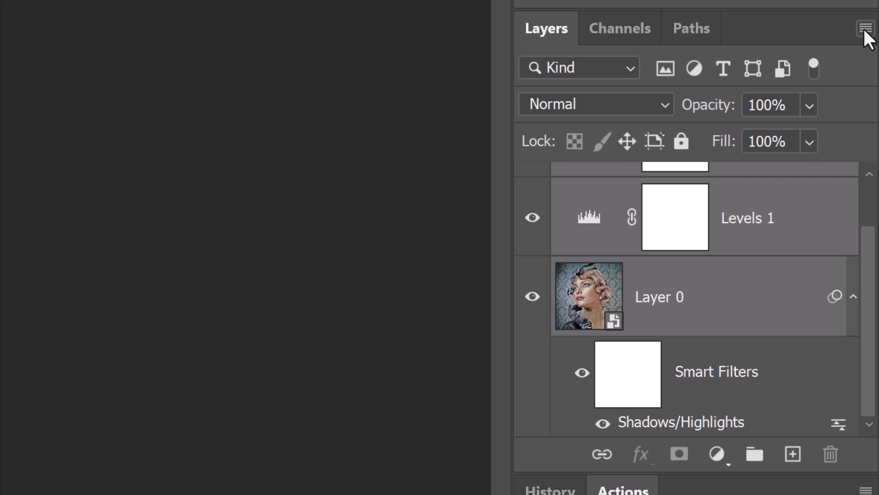
# Convert the layers into one smart object and duplicate it twice with Ctrl+J
pyautogui.click(865, 28)
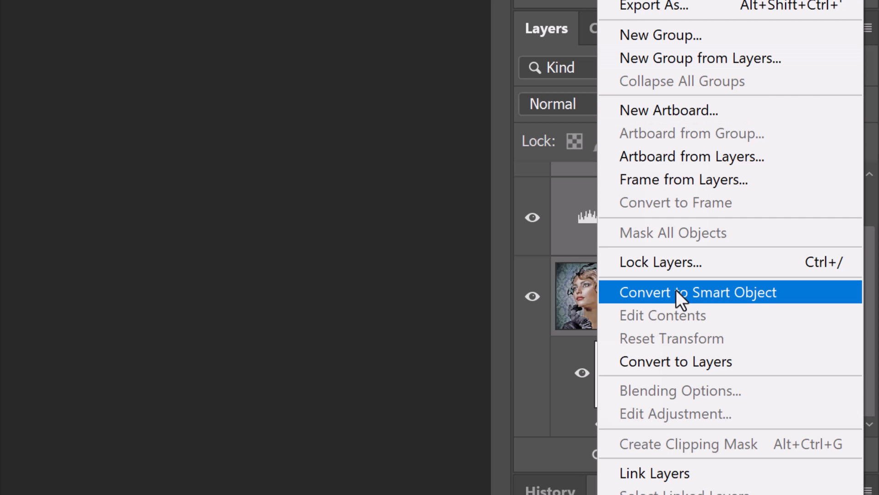
pyautogui.click(697, 292)
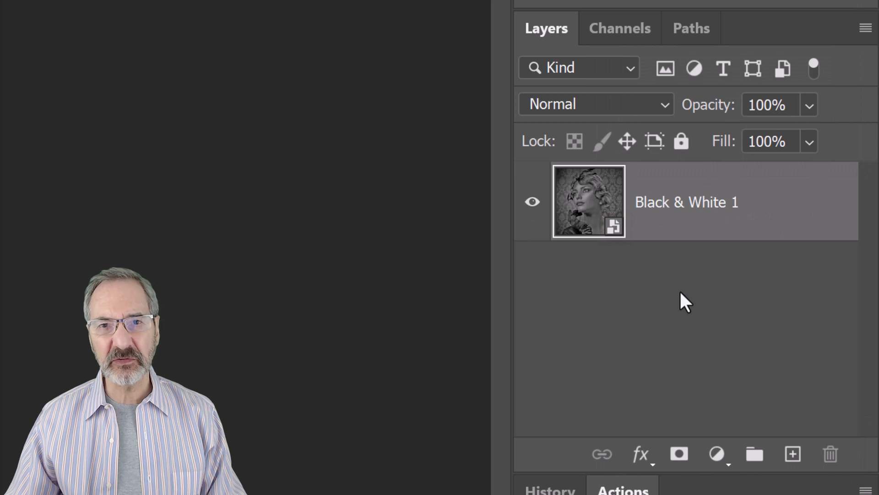
pyautogui.press('ctrl+j')
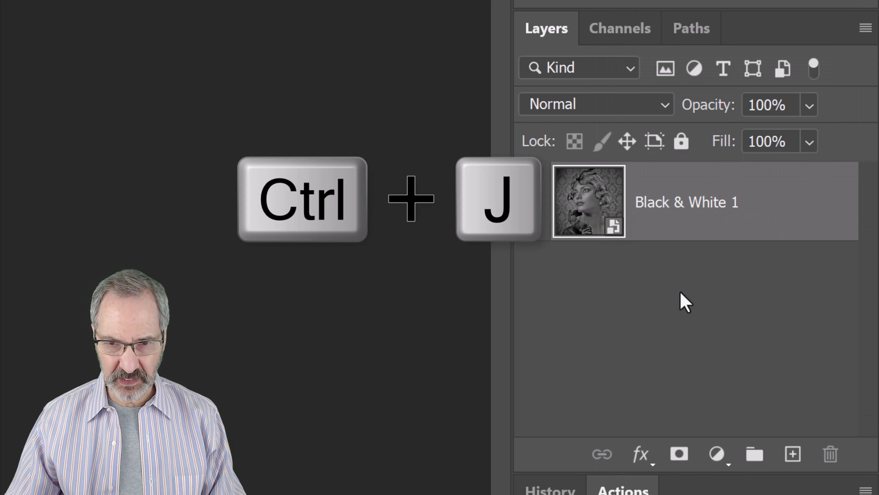
pyautogui.press('ctrl+j')
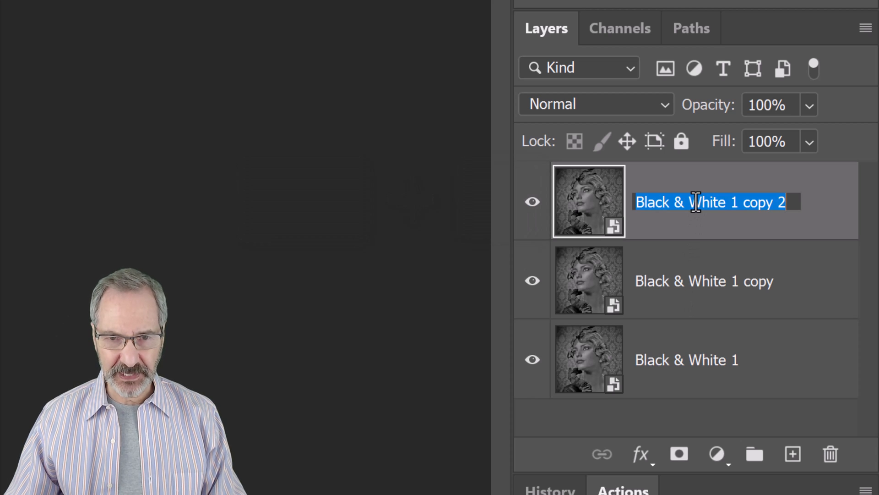
# Rename the three smart object layers Find Edges, Charcoal and Grain
pyautogui.write('Find Ed')
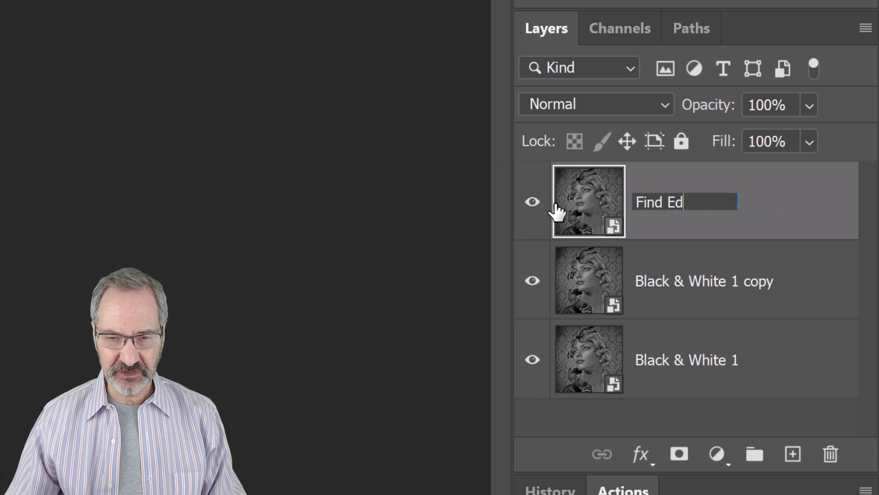
pyautogui.doubleClick(704, 280)
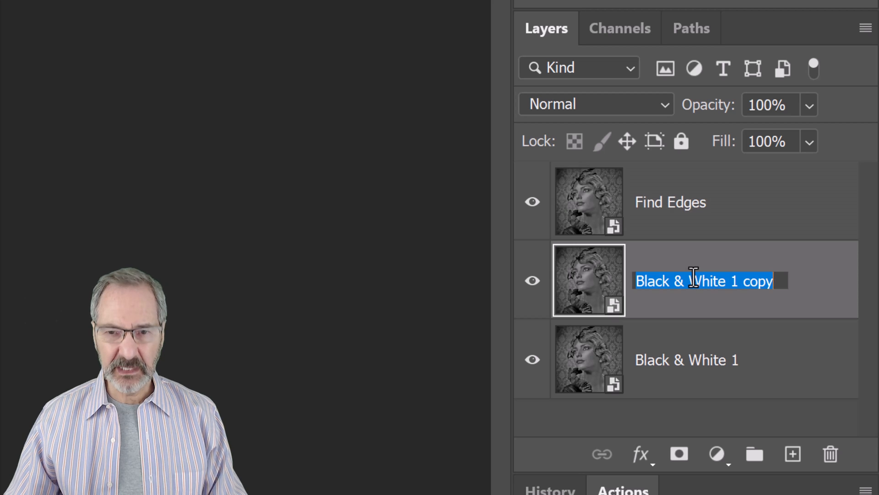
pyautogui.write('Charcoal')
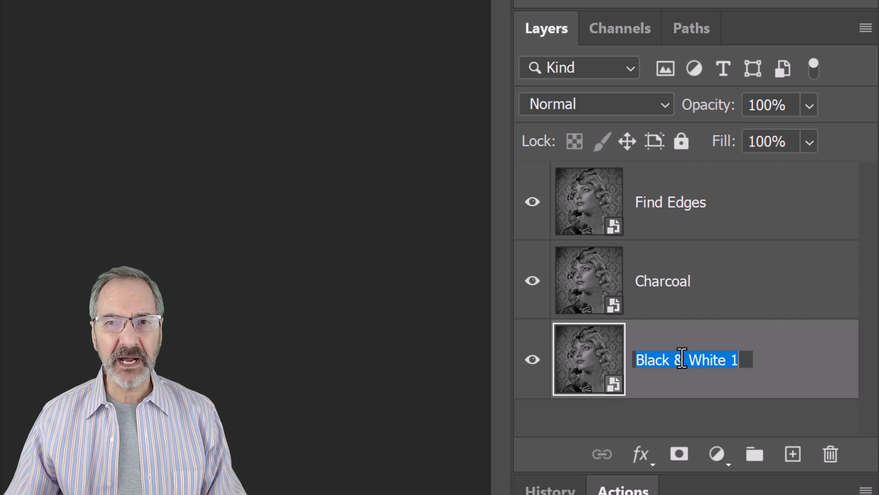
pyautogui.write('Grain')
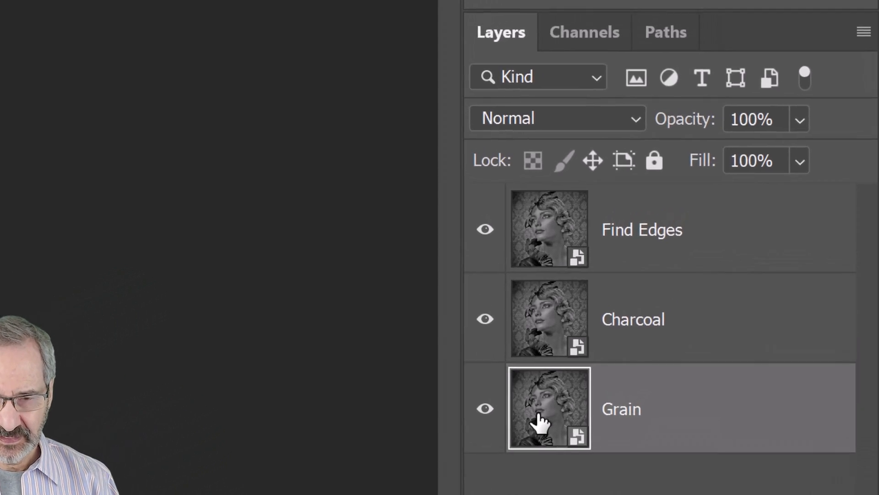
# Hide Find Edges and Charcoal, then give Grain a Regular grain: intensity 100, contrast 50
pyautogui.click(484, 230)
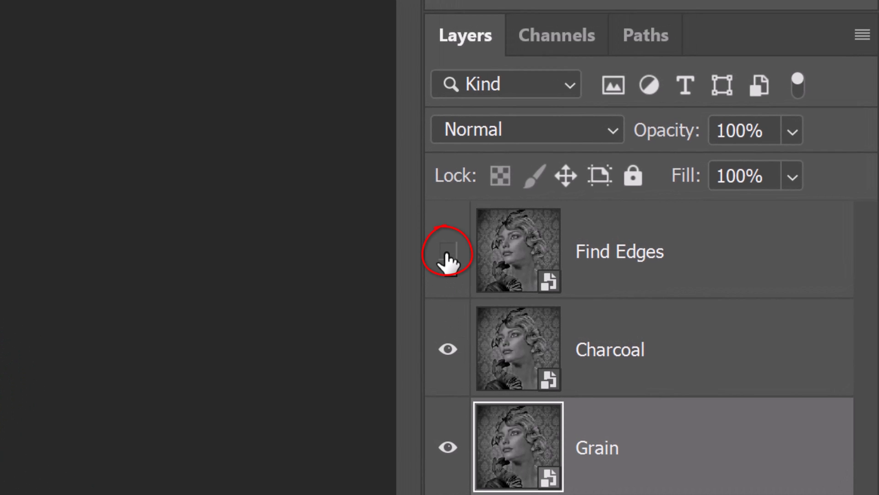
pyautogui.click(447, 349)
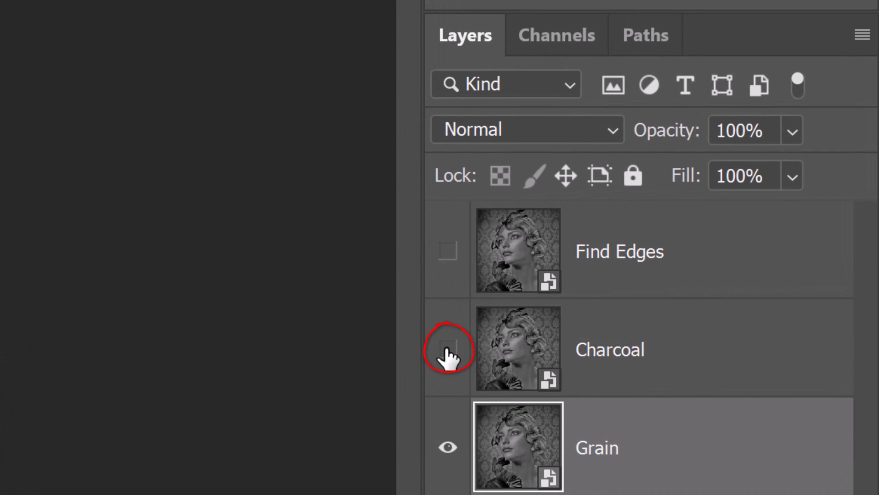
pyautogui.click(436, 18)
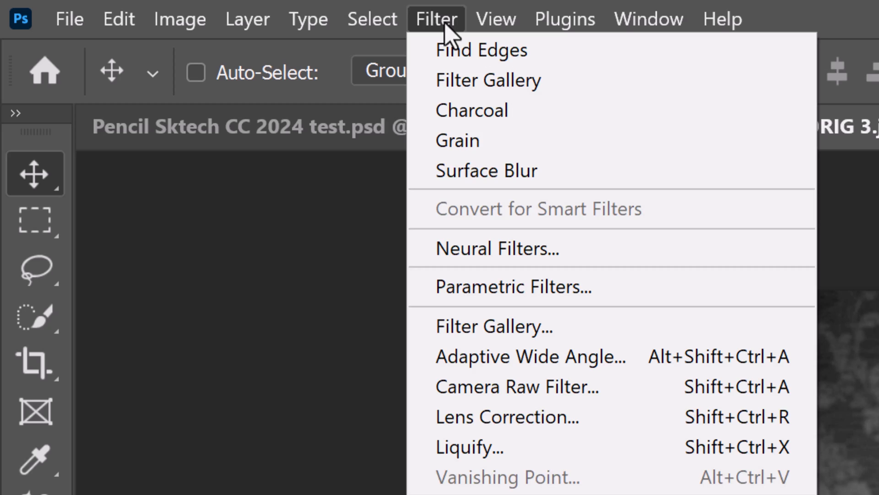
pyautogui.moveTo(480, 325)
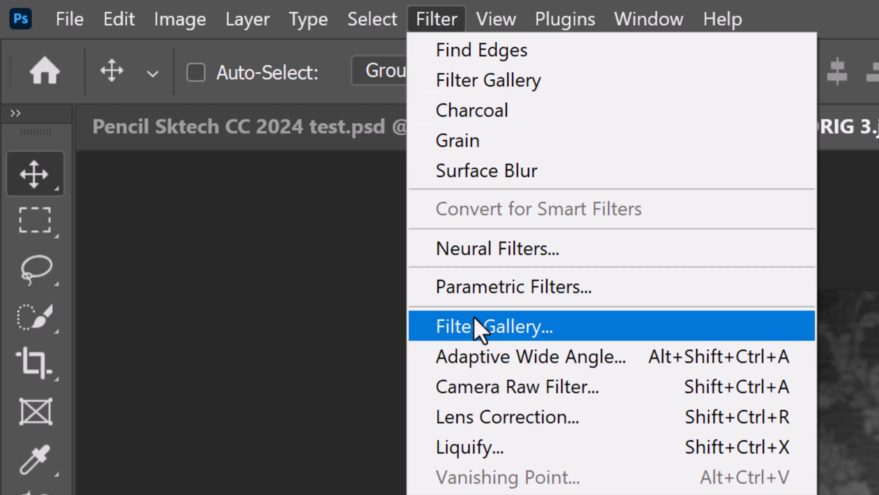
pyautogui.click(493, 326)
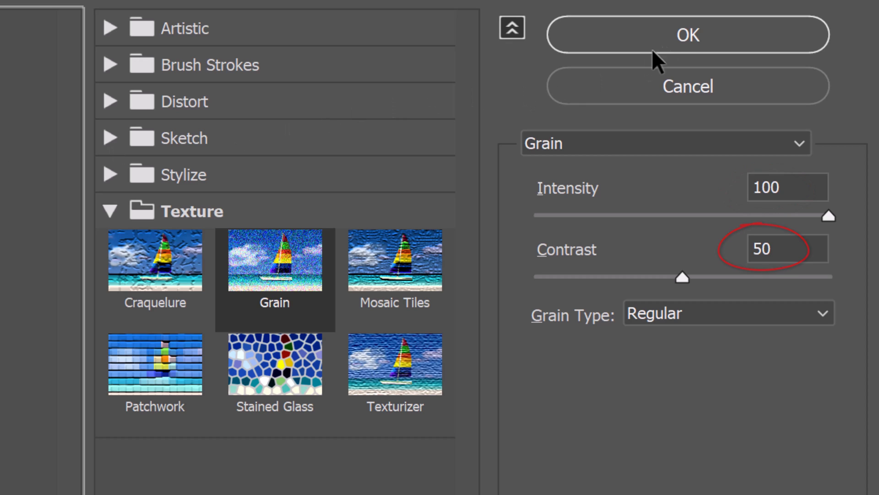
pyautogui.click(687, 34)
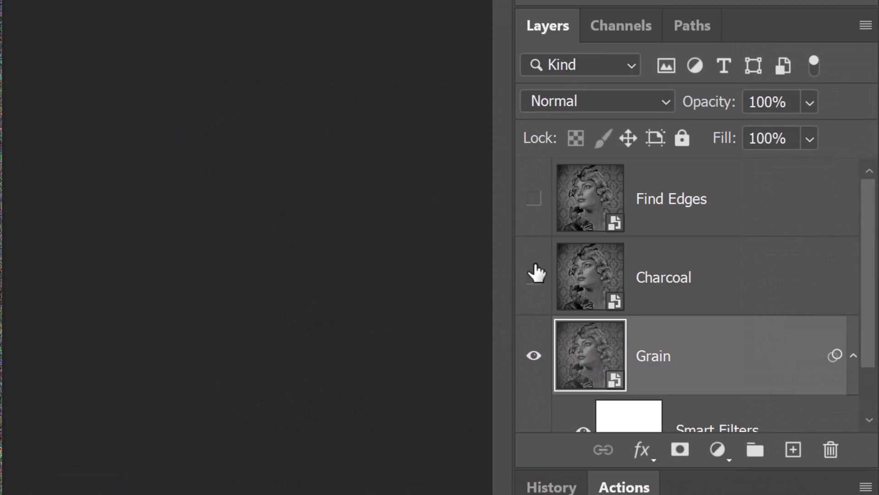
# Show the Charcoal layer and apply Filter Gallery Charcoal with thickness 1, detail 5, balance 50
pyautogui.click(533, 277)
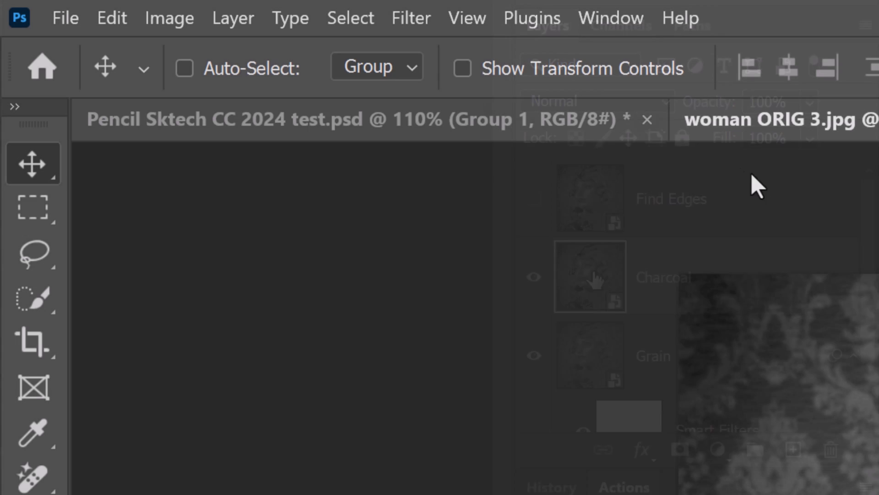
pyautogui.click(410, 18)
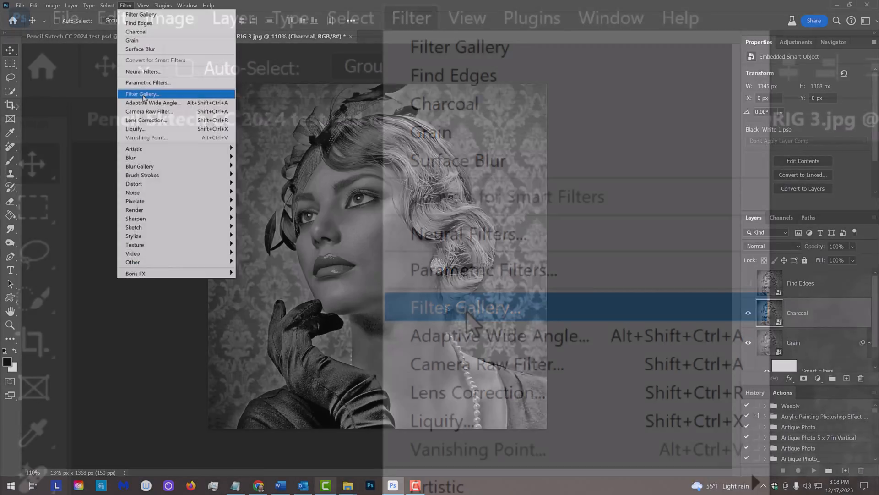
pyautogui.click(141, 94)
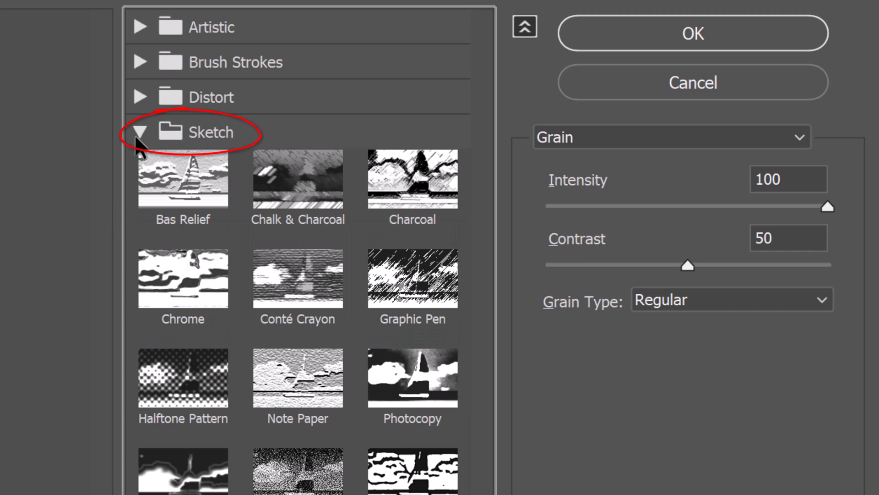
pyautogui.click(413, 178)
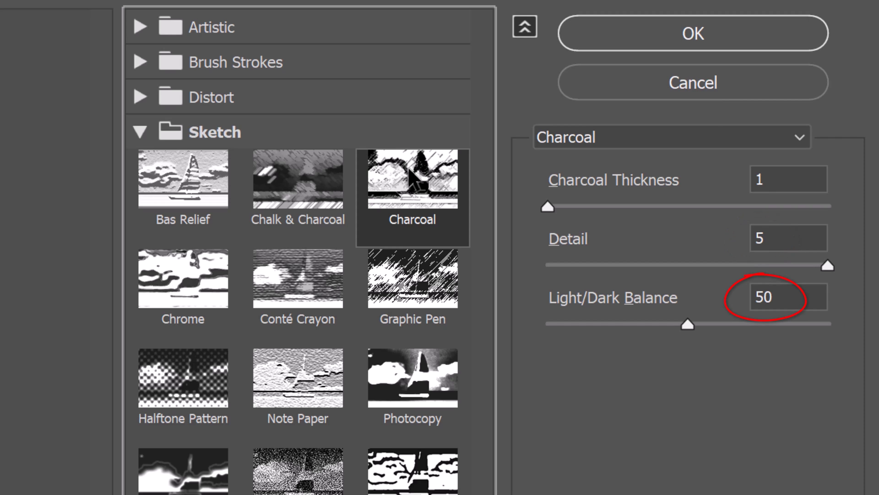
pyautogui.click(691, 33)
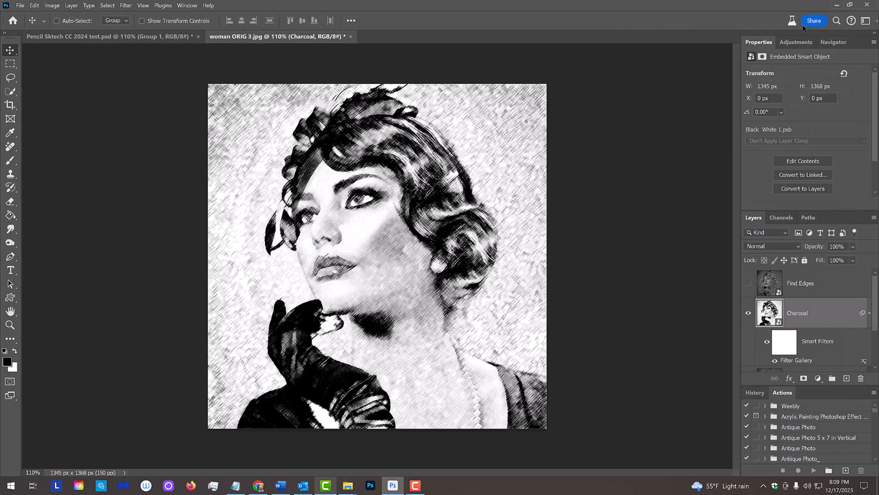
# Set the Charcoal layer's blend mode to Linear Burn
pyautogui.click(772, 245)
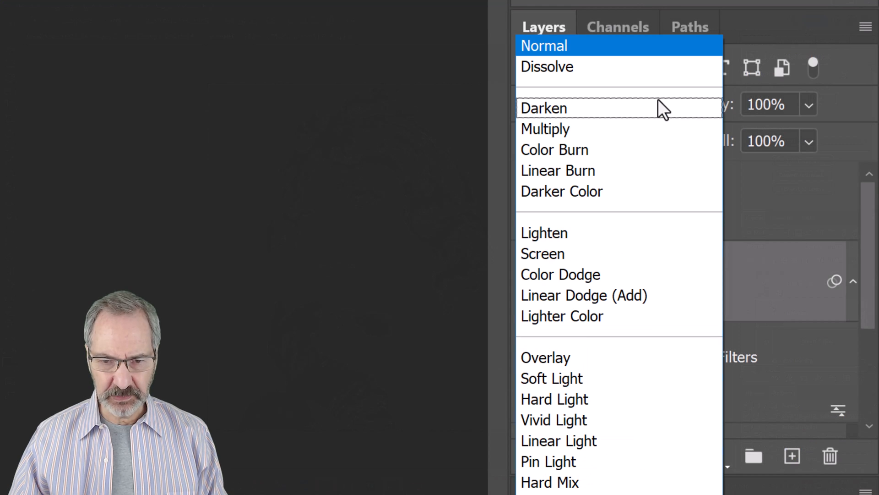
pyautogui.moveTo(557, 170)
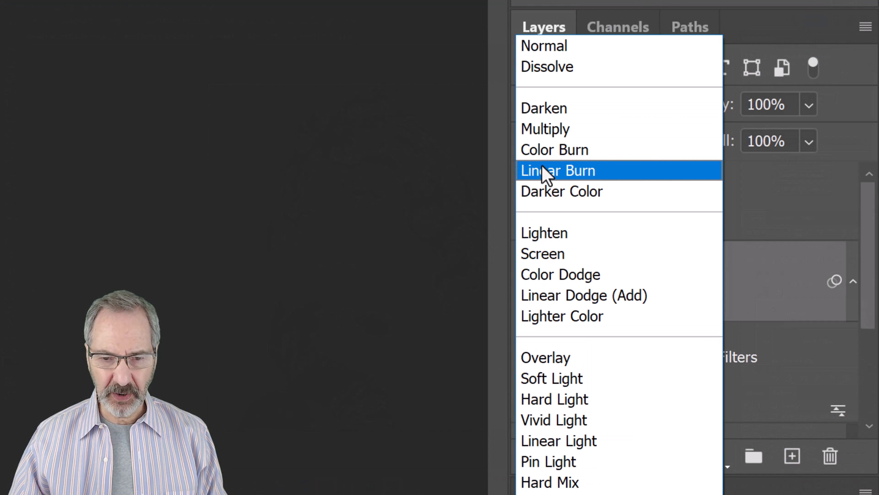
pyautogui.click(557, 171)
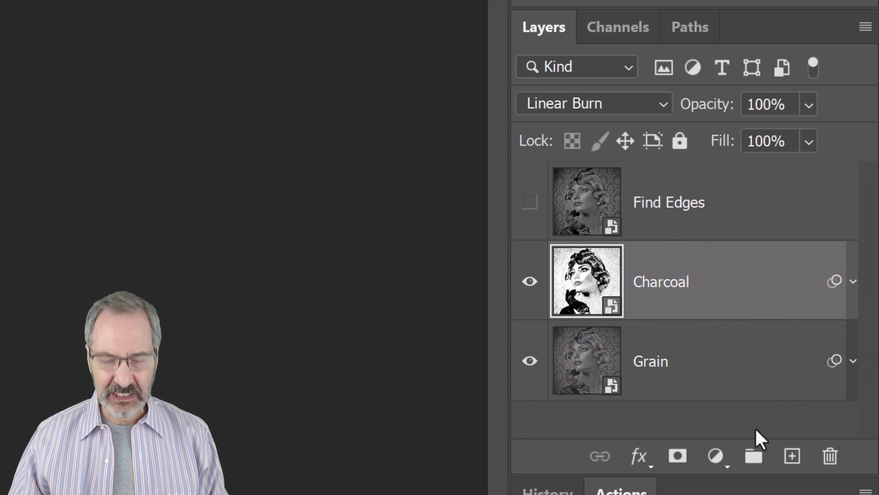
# Add a Levels adjustment with input white 80 and output levels 60 to 190
pyautogui.click(714, 455)
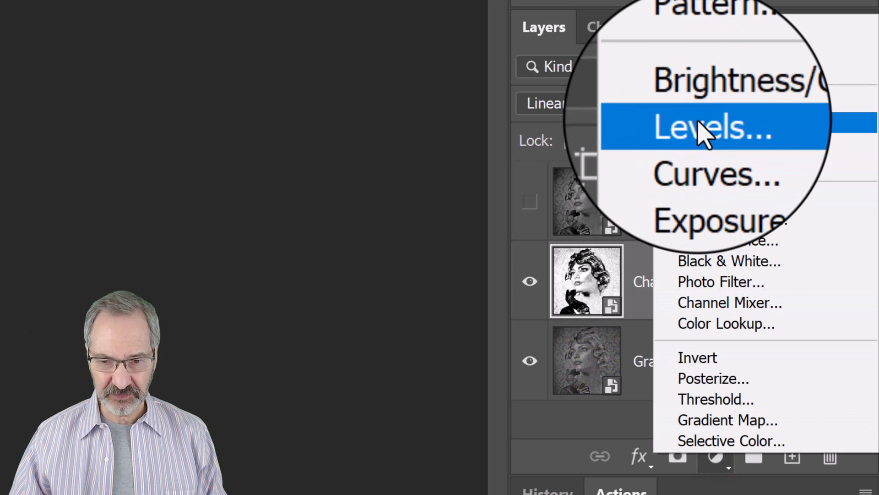
pyautogui.click(702, 126)
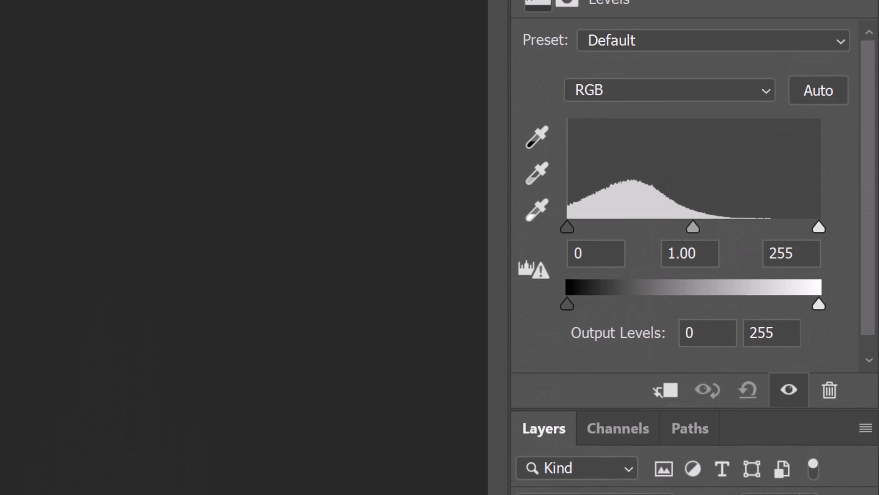
pyautogui.click(791, 317)
pyautogui.write('6')
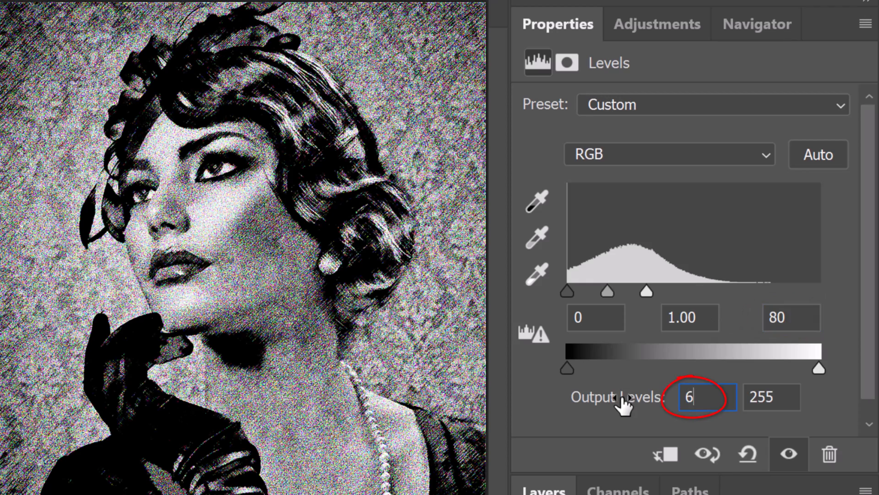
pyautogui.write('0')
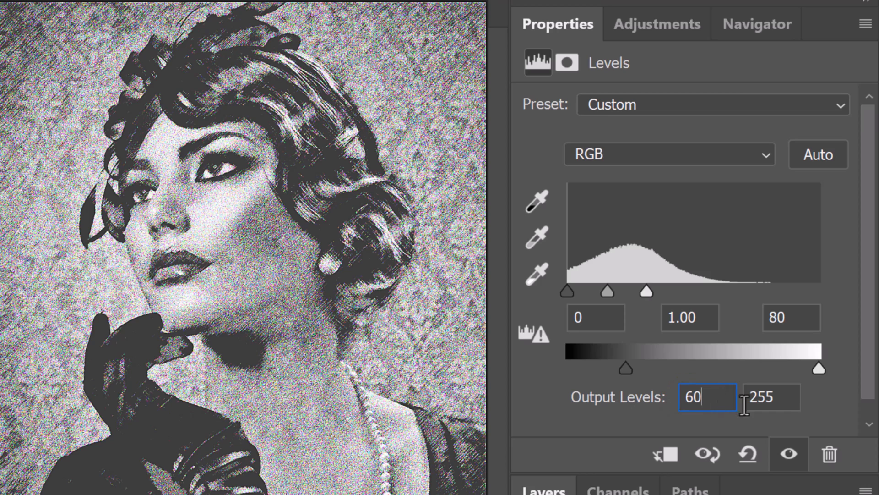
pyautogui.write('19')
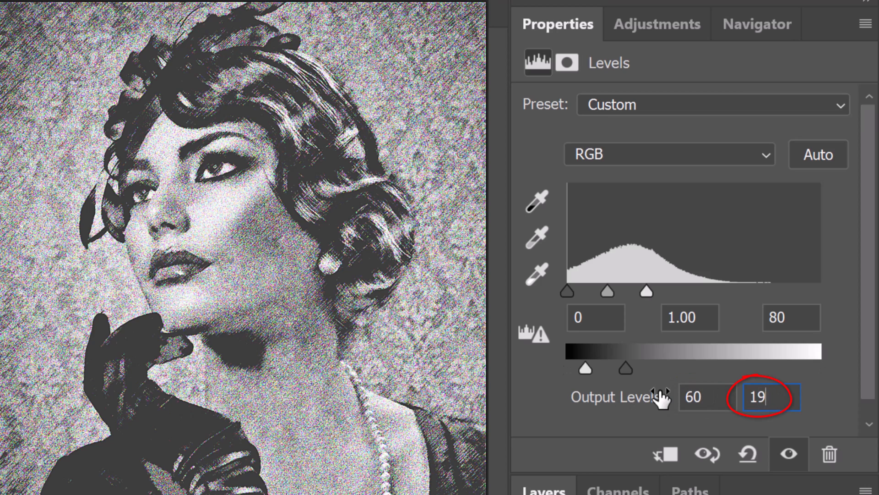
pyautogui.write('190')
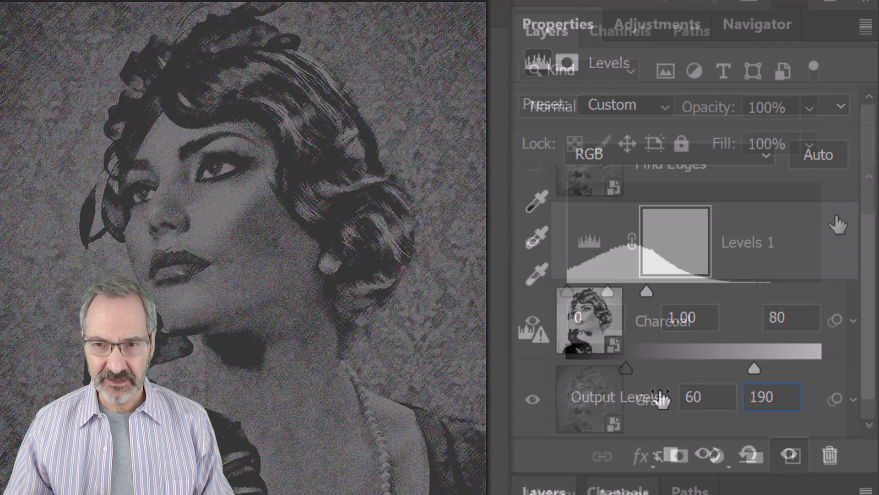
# Make the Find Edges layer visible and apply Filter > Stylize > Find Edges to it
pyautogui.click(531, 205)
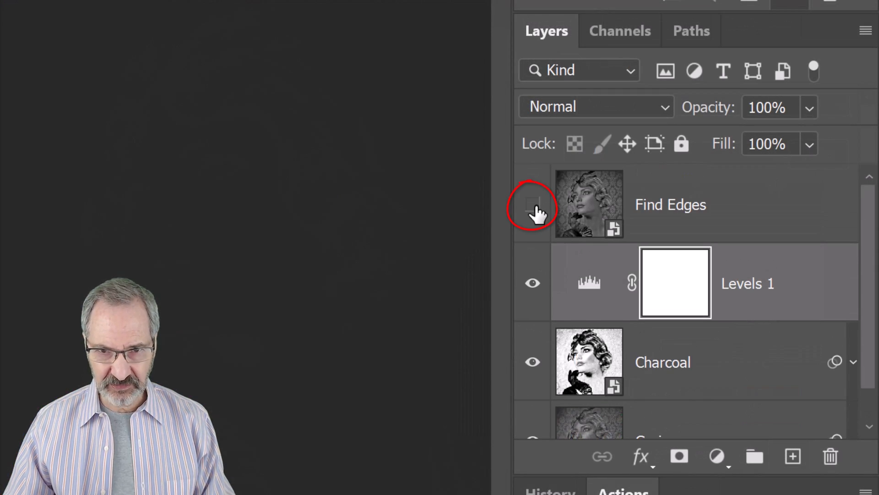
pyautogui.click(531, 204)
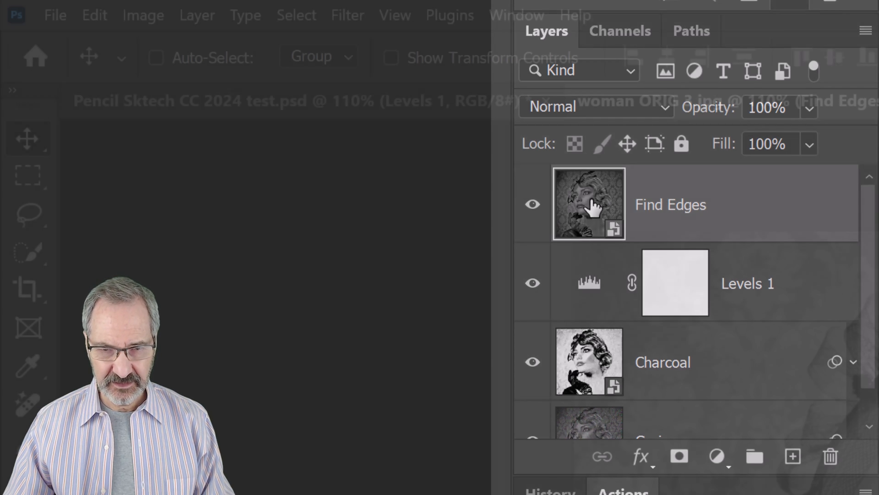
pyautogui.click(347, 15)
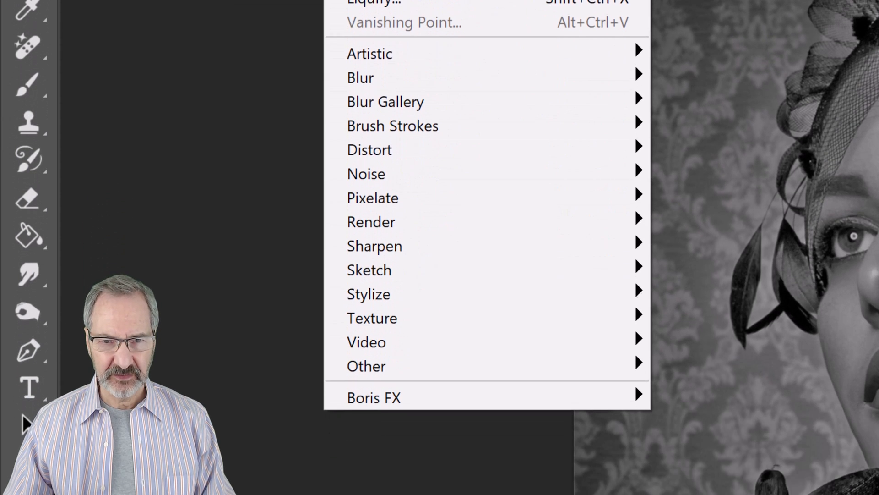
pyautogui.moveTo(368, 294)
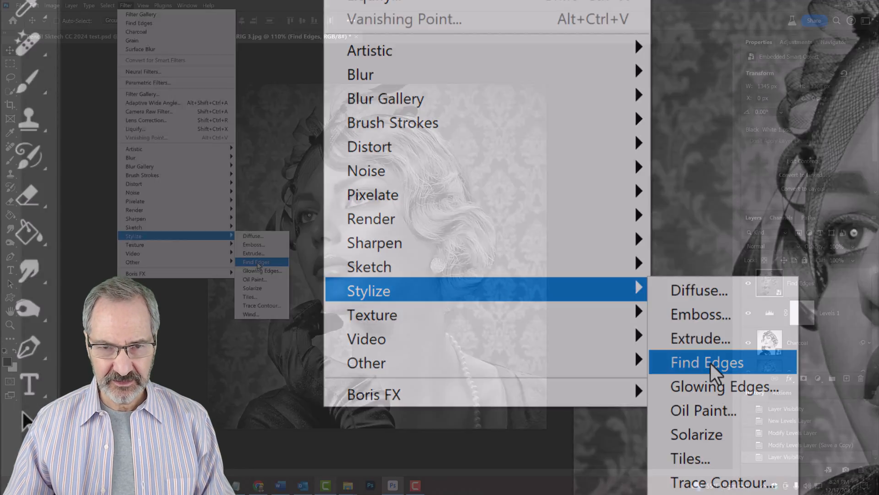
pyautogui.click(707, 361)
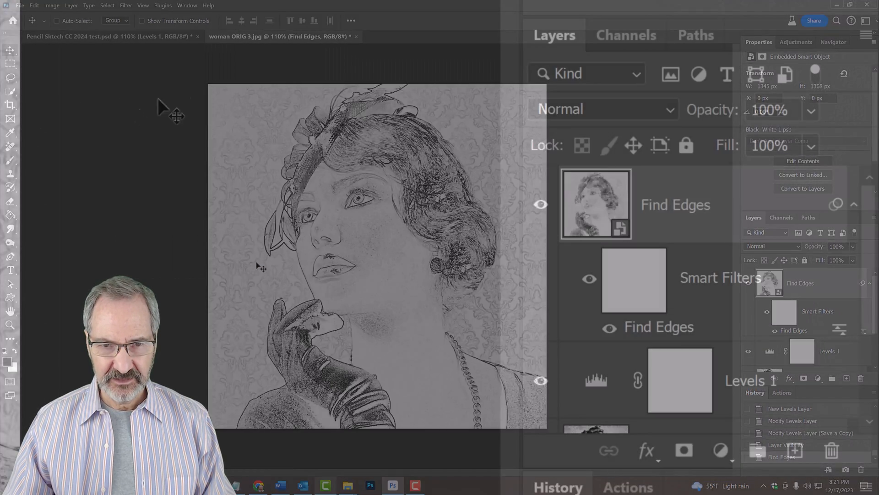
# Set the Find Edges layer to Soft Light and its Find Edges smart filter blending to Pin Light
pyautogui.click(603, 109)
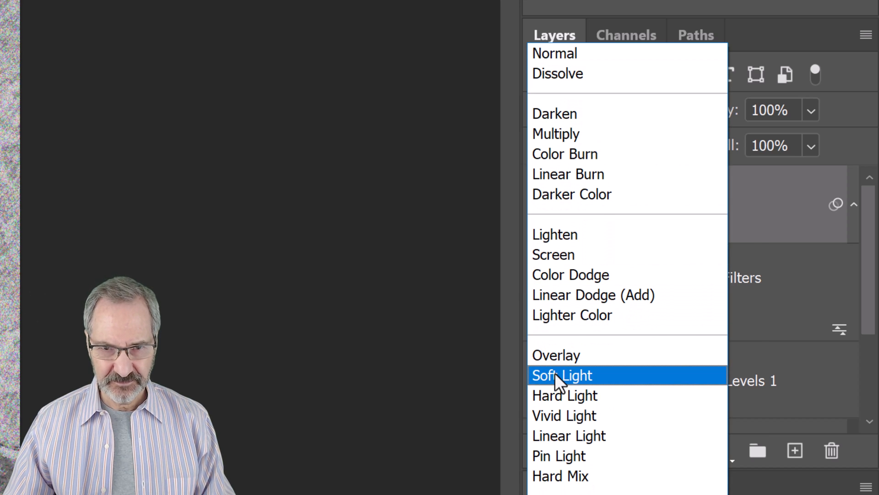
pyautogui.click(561, 375)
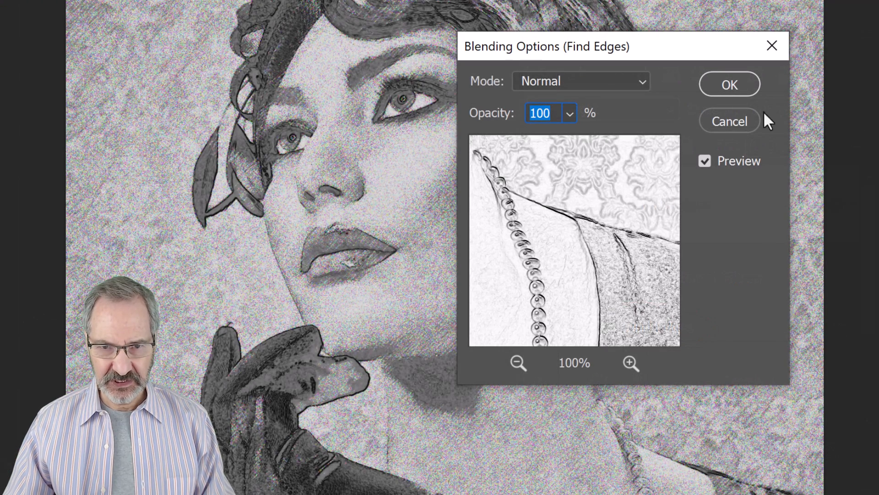
pyautogui.click(582, 80)
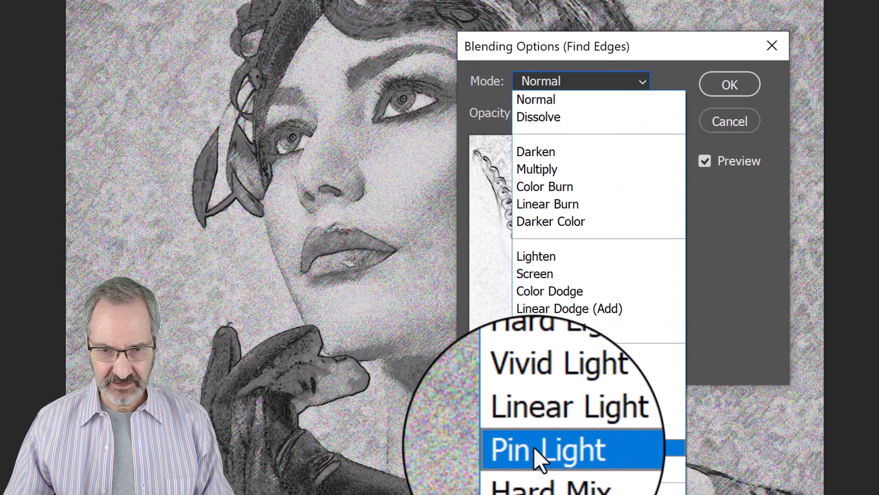
pyautogui.click(547, 448)
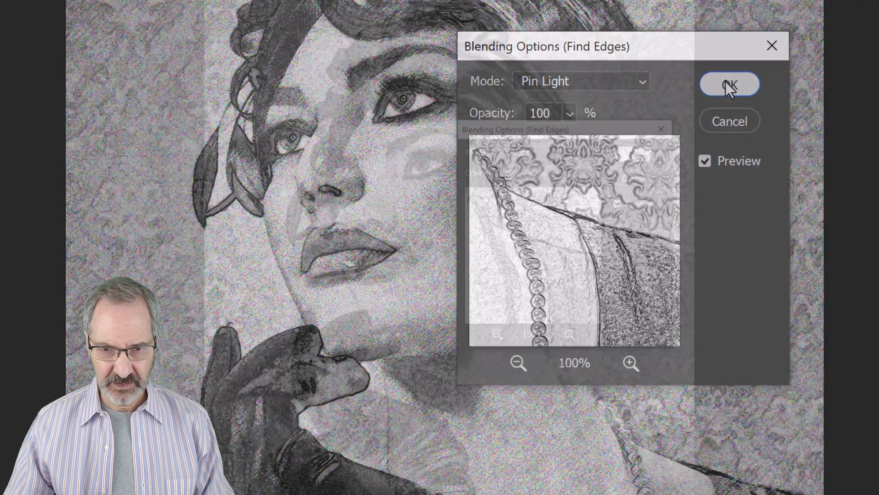
pyautogui.click(729, 84)
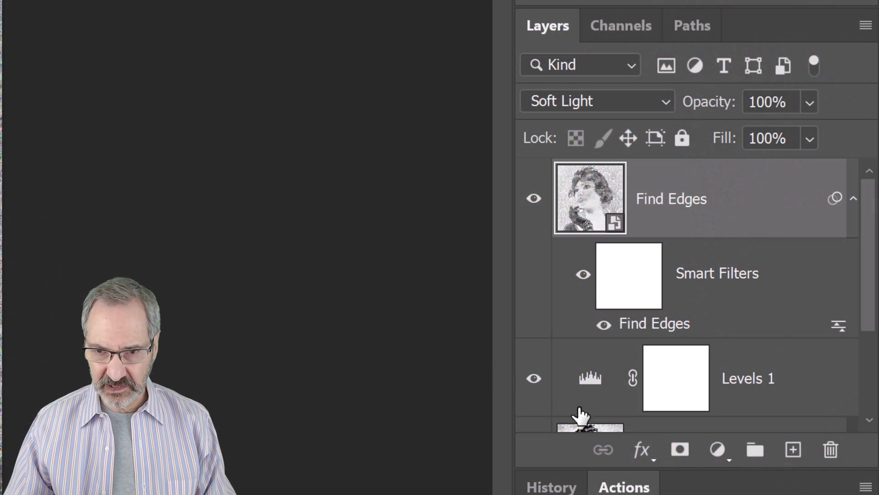
# Add a Black & White adjustment layer at the top of the stack, above Find Edges
pyautogui.click(718, 449)
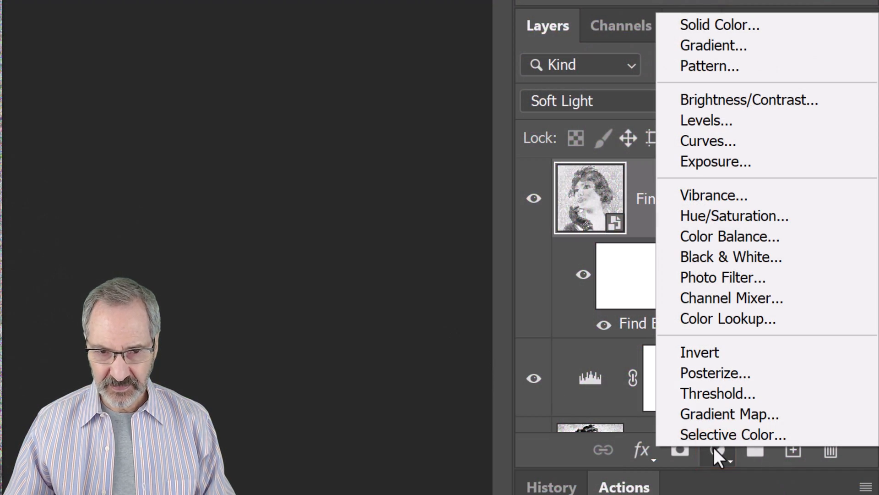
pyautogui.moveTo(712, 256)
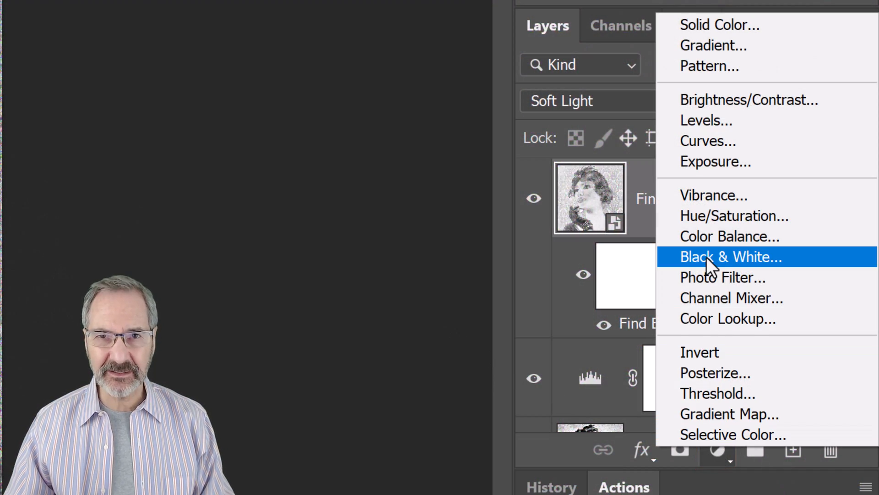
pyautogui.click(729, 257)
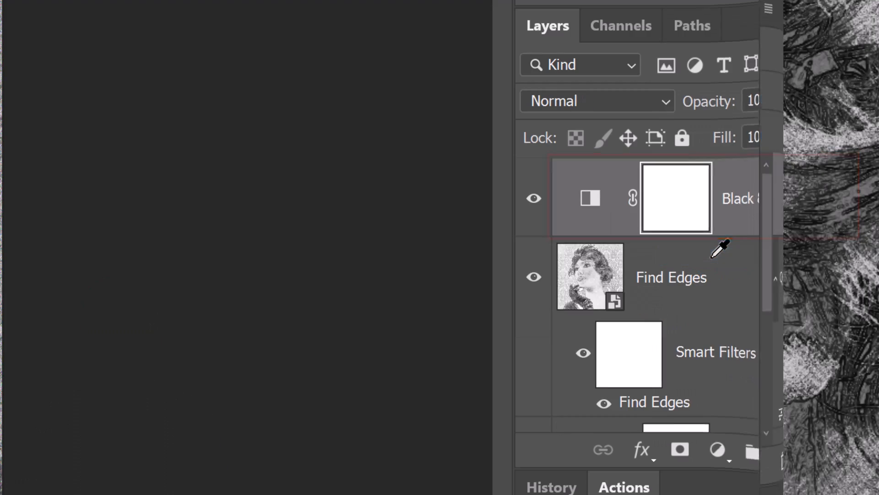